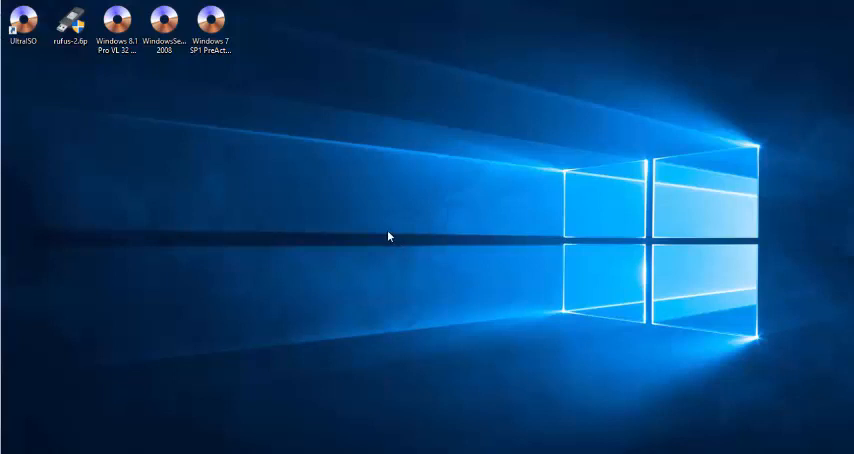
pyautogui.moveTo(337, 243)
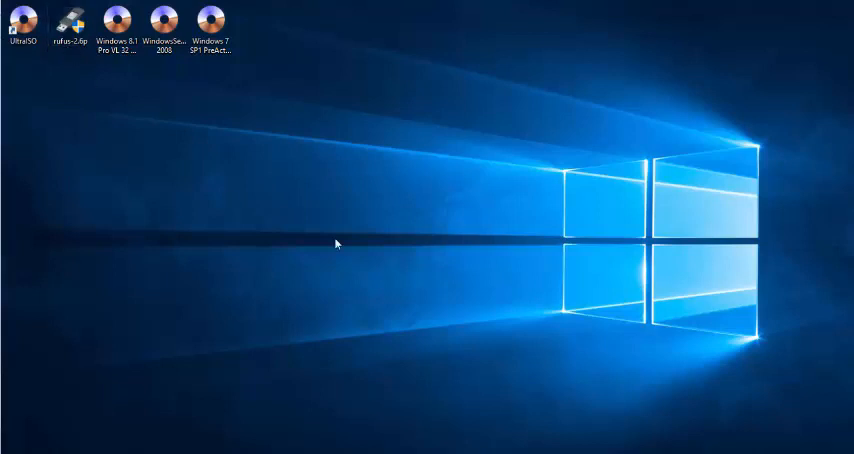
pyautogui.moveTo(310, 366)
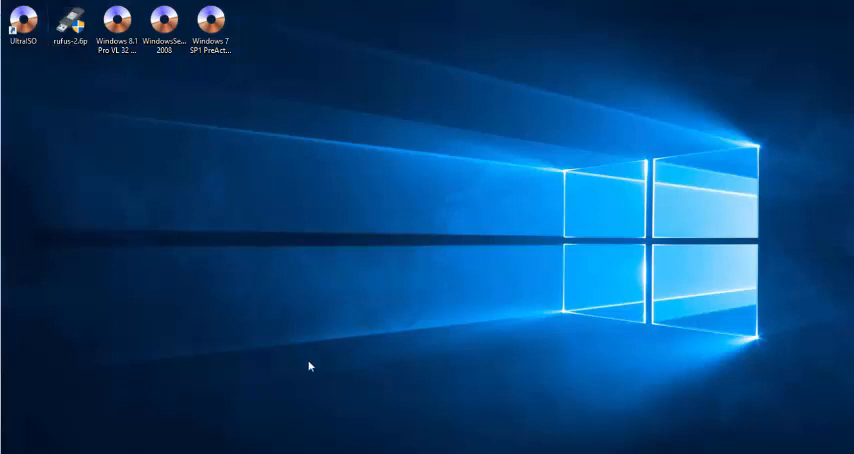
pyautogui.moveTo(202, 63)
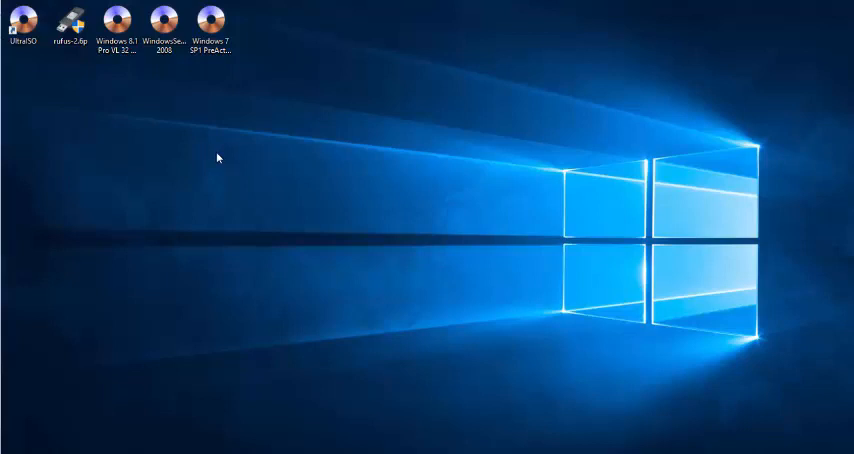
# - Open File Explorer from the taskbar to Quick access
pyautogui.click(117, 25)
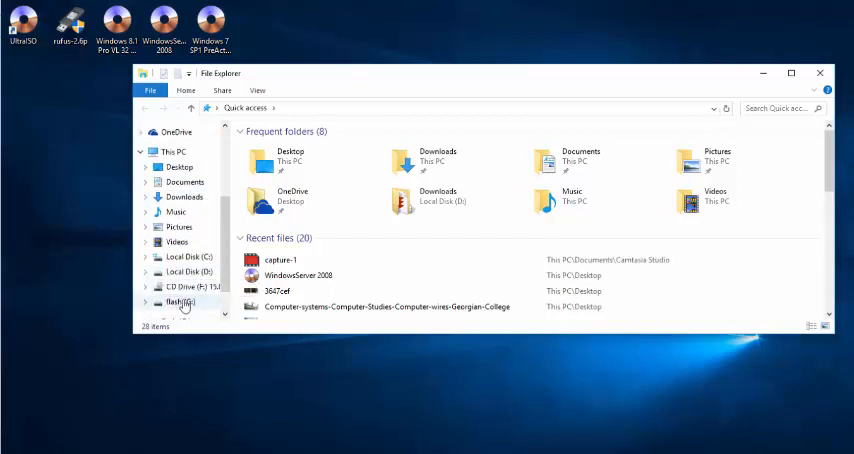
# - Check that flash drive G: is empty, then close File Explorer
pyautogui.click(181, 302)
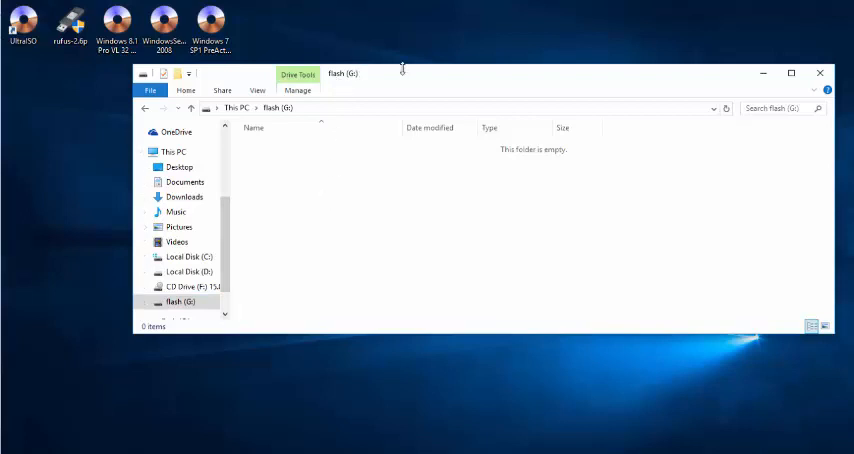
pyautogui.click(819, 72)
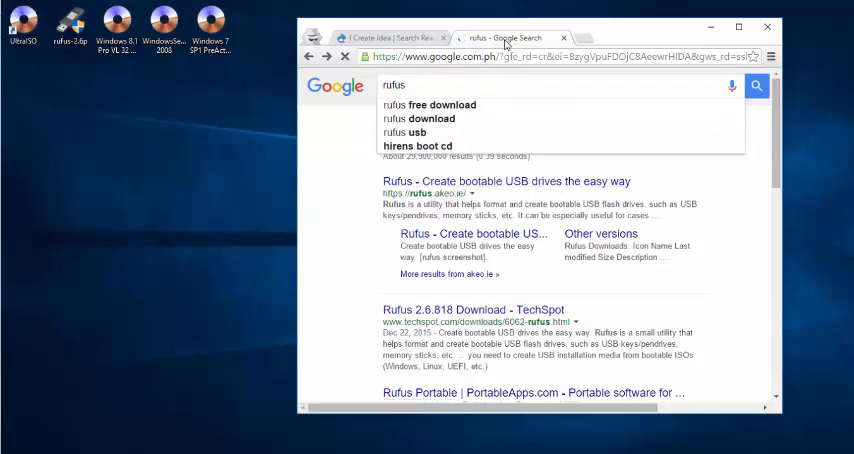
# - Open the Rufus website's download section showing Rufus 2.6, then minimize Chrome
pyautogui.click(505, 181)
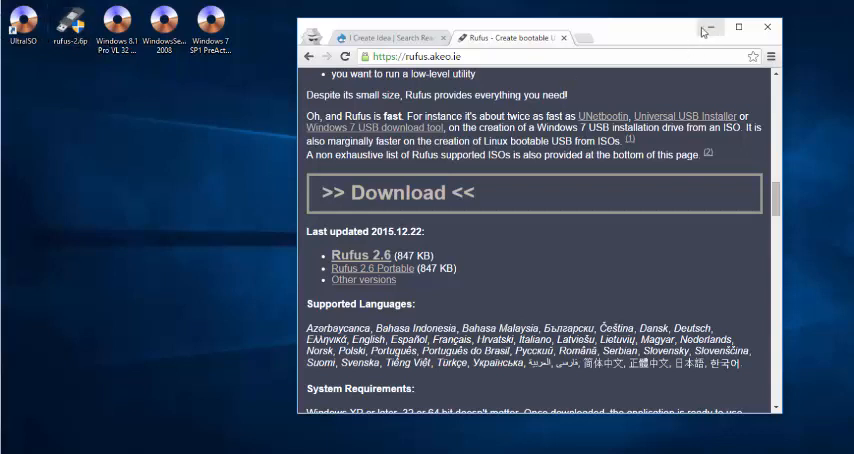
pyautogui.click(767, 27)
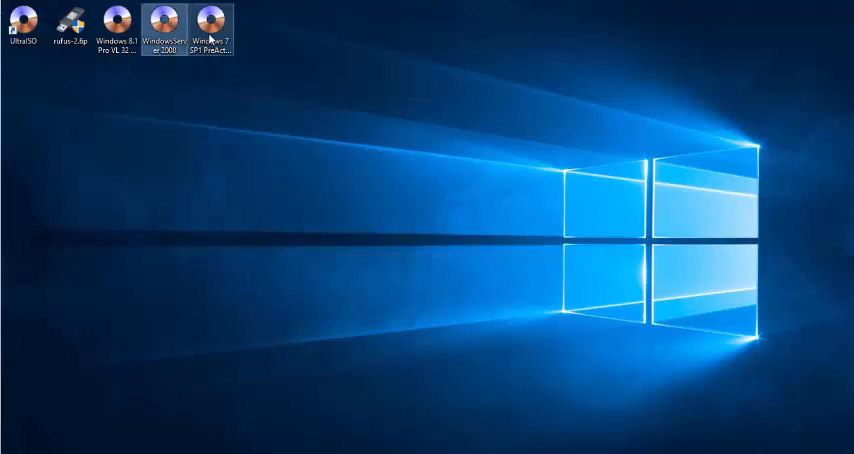
# - Launch rufus-2.6p from the desktop with the 8GB G: drive detected
pyautogui.click(115, 22)
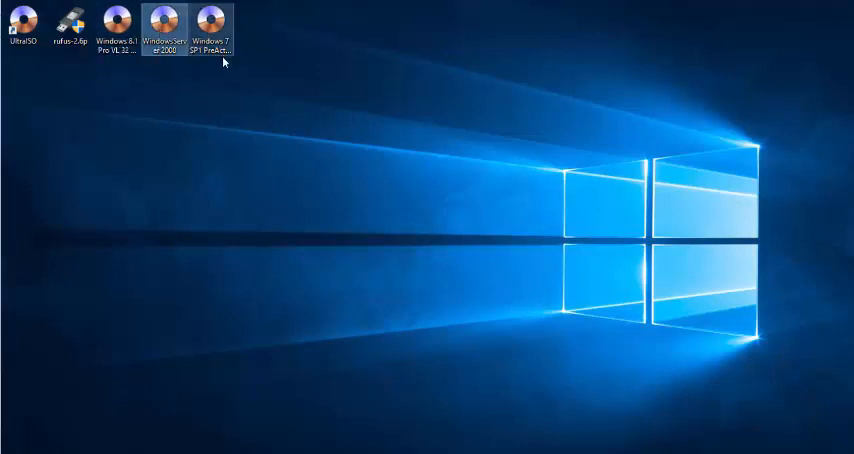
pyautogui.click(209, 22)
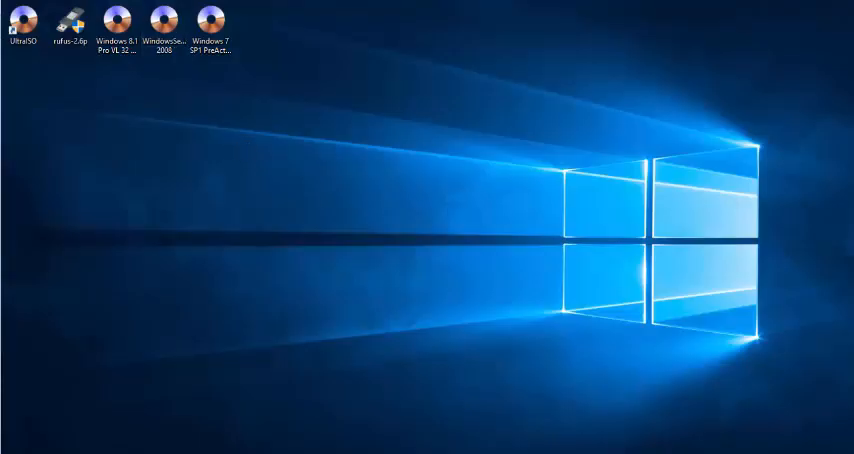
pyautogui.doubleClick(69, 25)
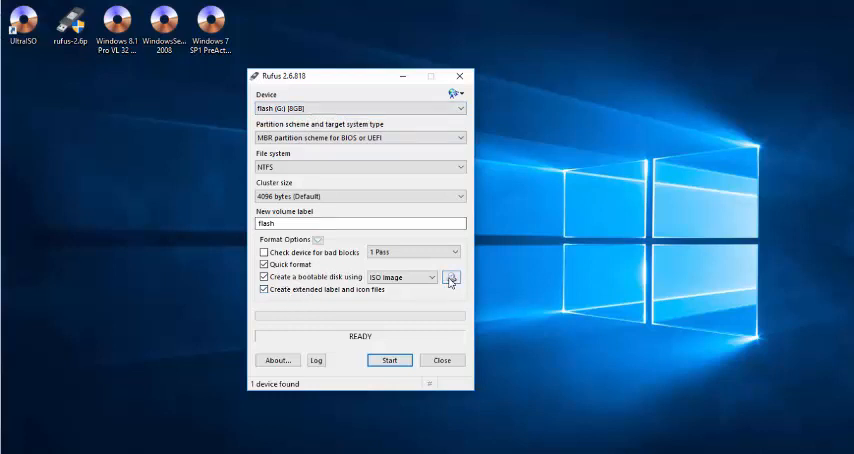
# - Load the WindowsServer 2008 ISO into Rufus after checking its file properties
pyautogui.click(450, 277)
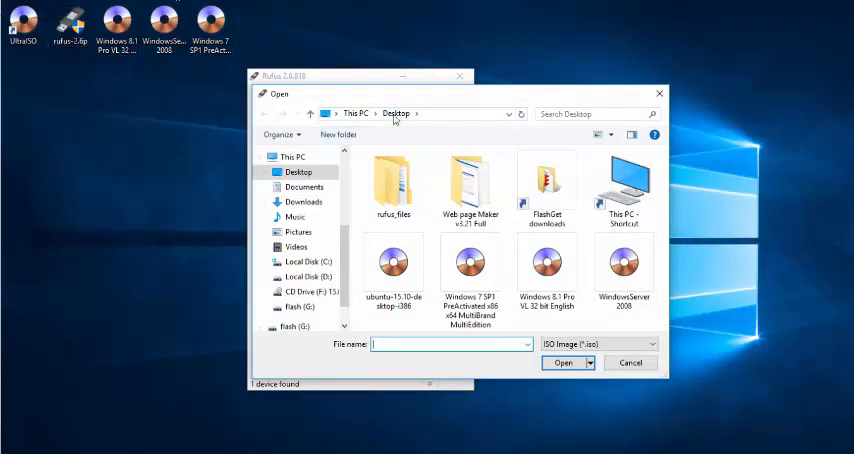
pyautogui.click(623, 265)
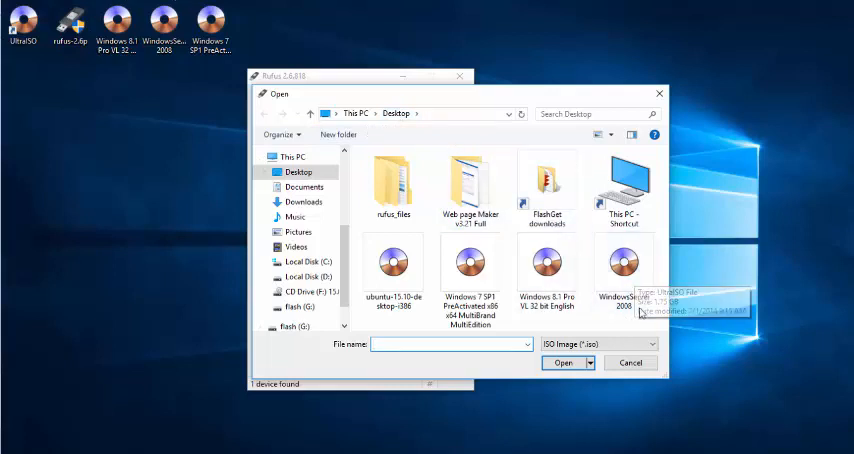
pyautogui.rightClick(163, 22)
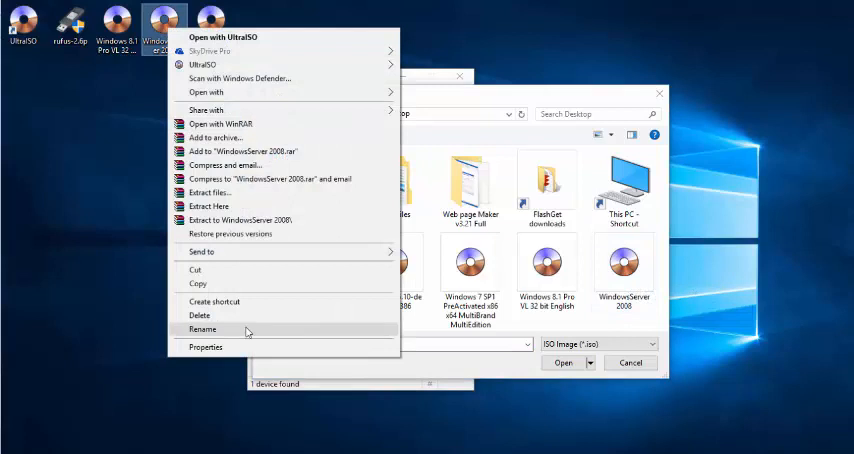
pyautogui.click(205, 347)
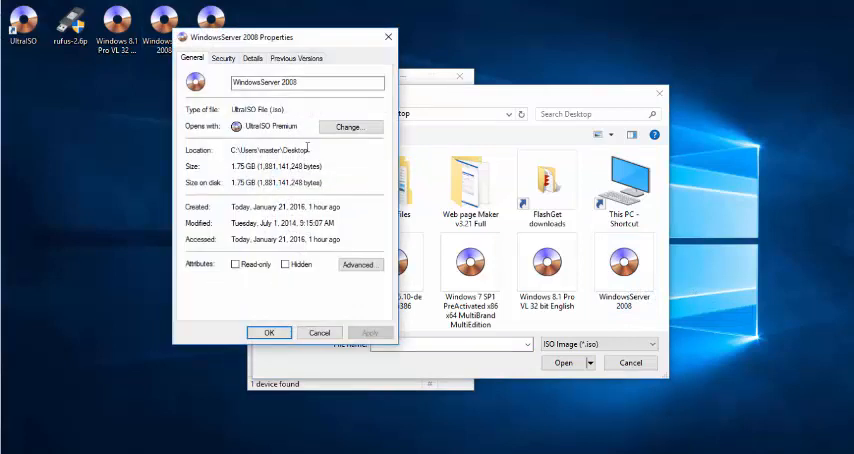
pyautogui.click(318, 332)
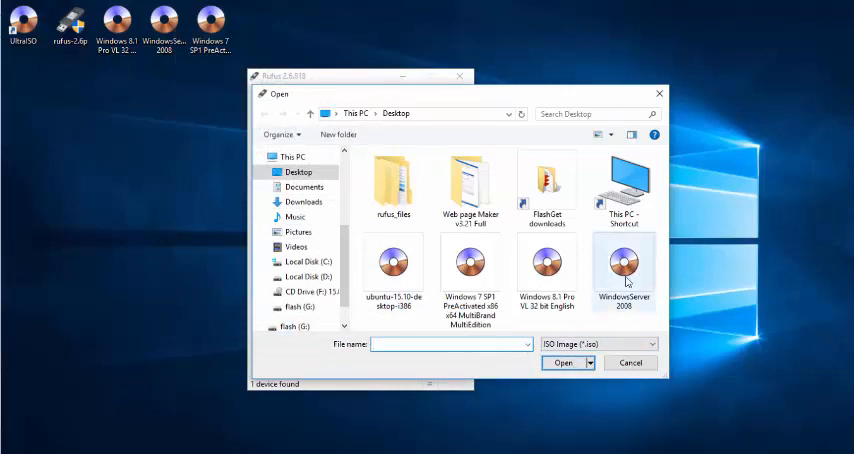
pyautogui.click(563, 363)
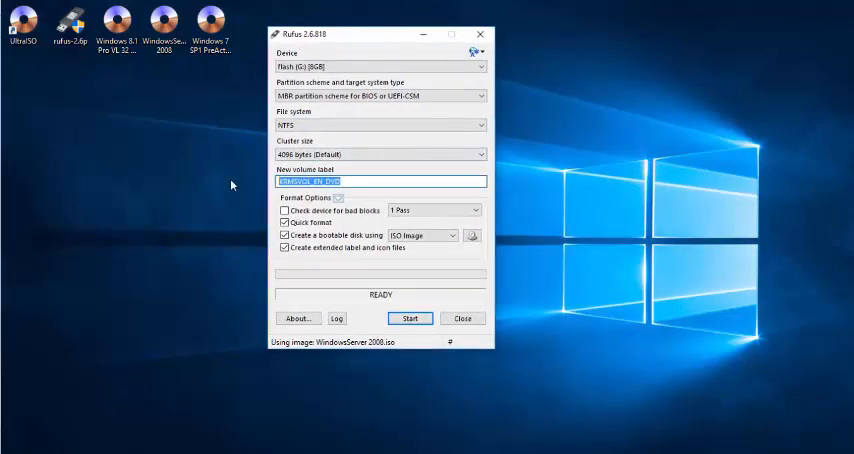
# - Label the drive WinServer2008, start writing, and accept the data-loss warning
pyautogui.write('WinServer2008')
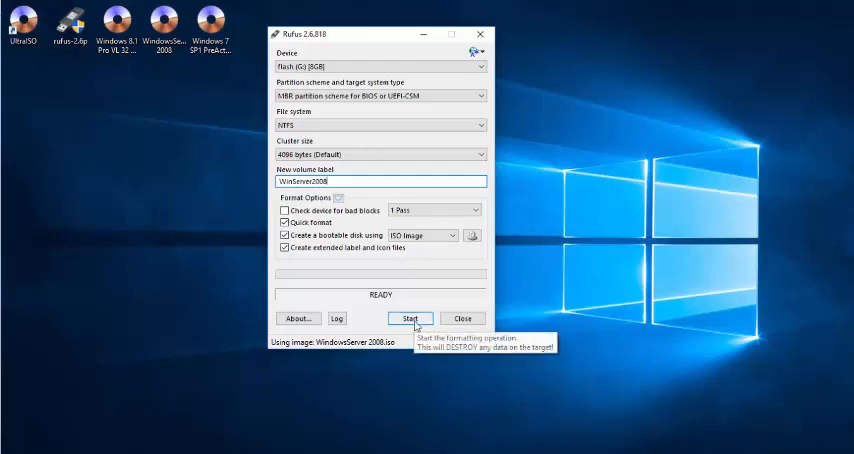
pyautogui.click(410, 318)
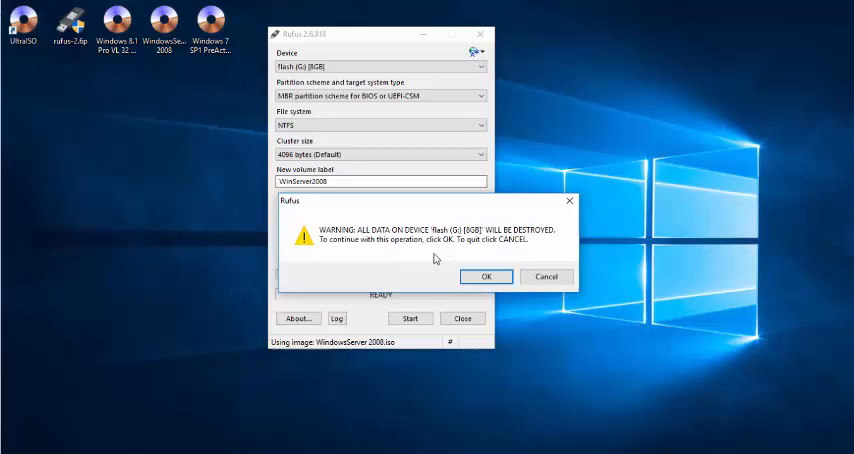
pyautogui.click(486, 276)
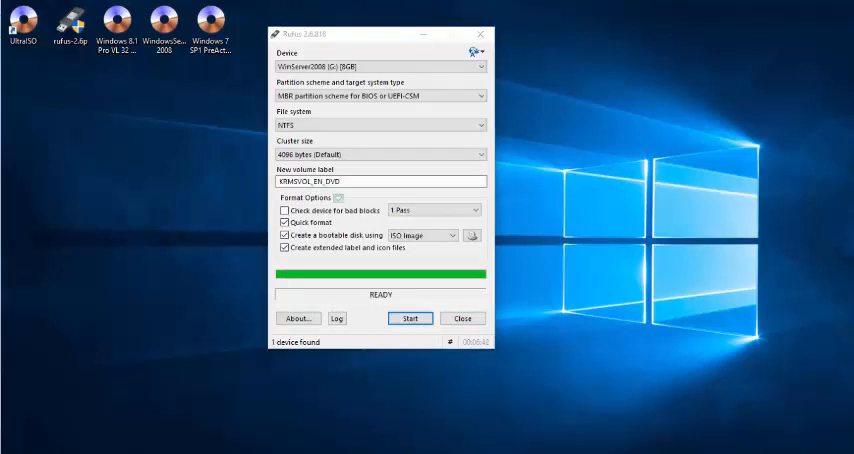
pyautogui.moveTo(412, 301)
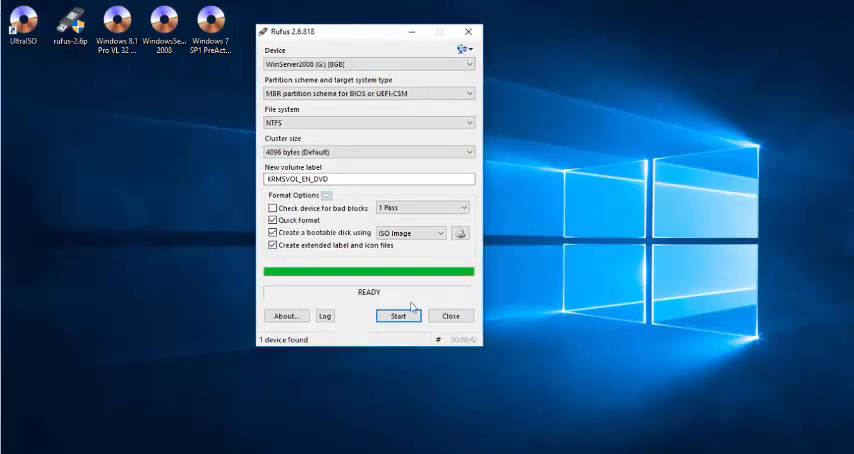
pyautogui.moveTo(349, 273)
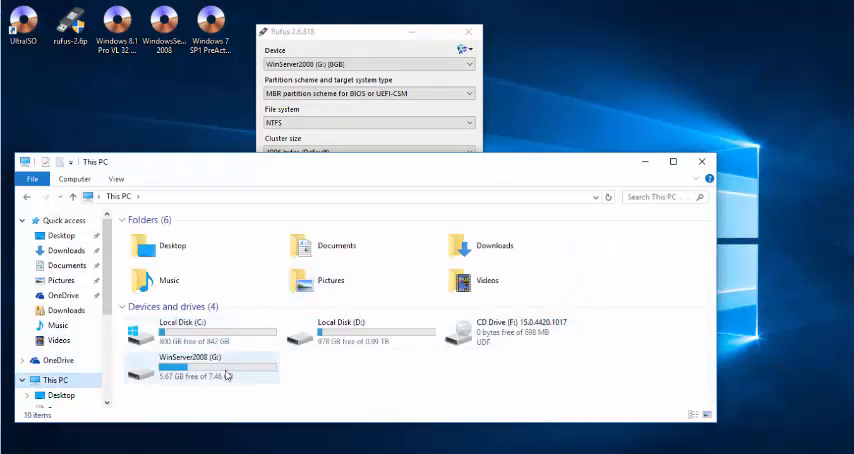
# - Open WinServer2008 (G:) to confirm its eight Windows Server setup items
pyautogui.doubleClick(185, 362)
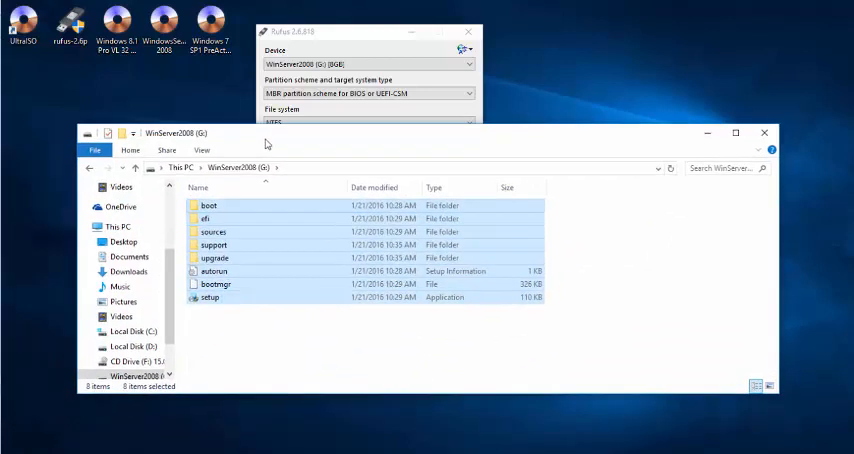
pyautogui.moveTo(267, 331)
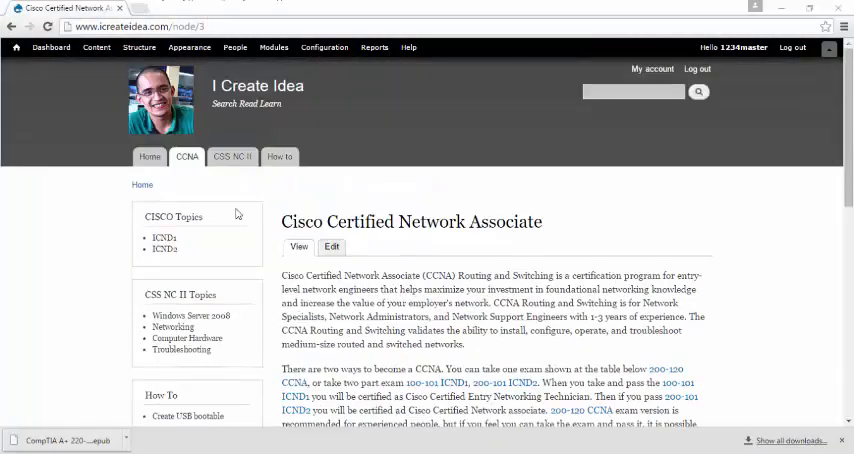
pyautogui.scroll(-3)
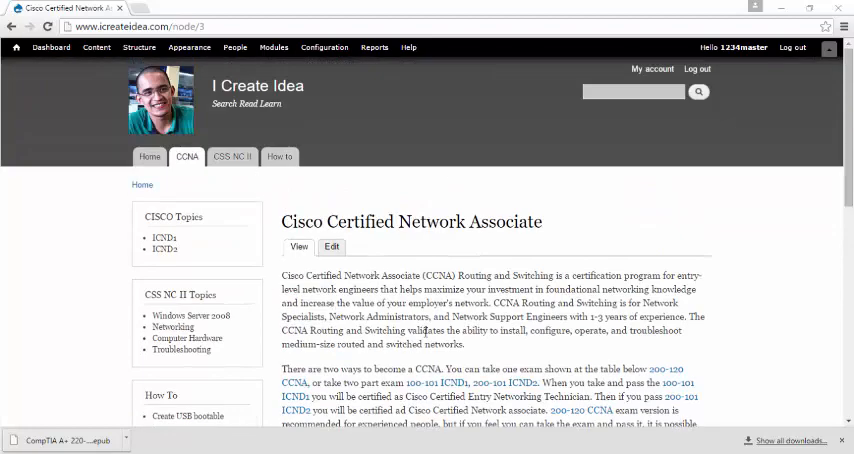
pyautogui.scroll(-3)
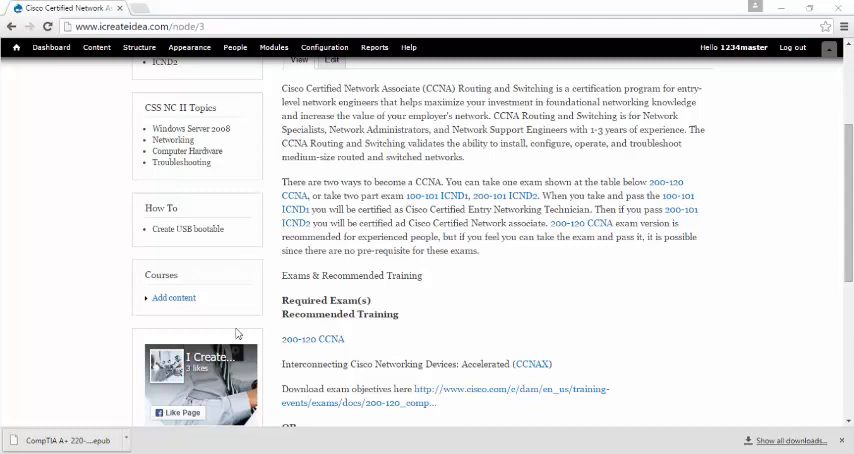